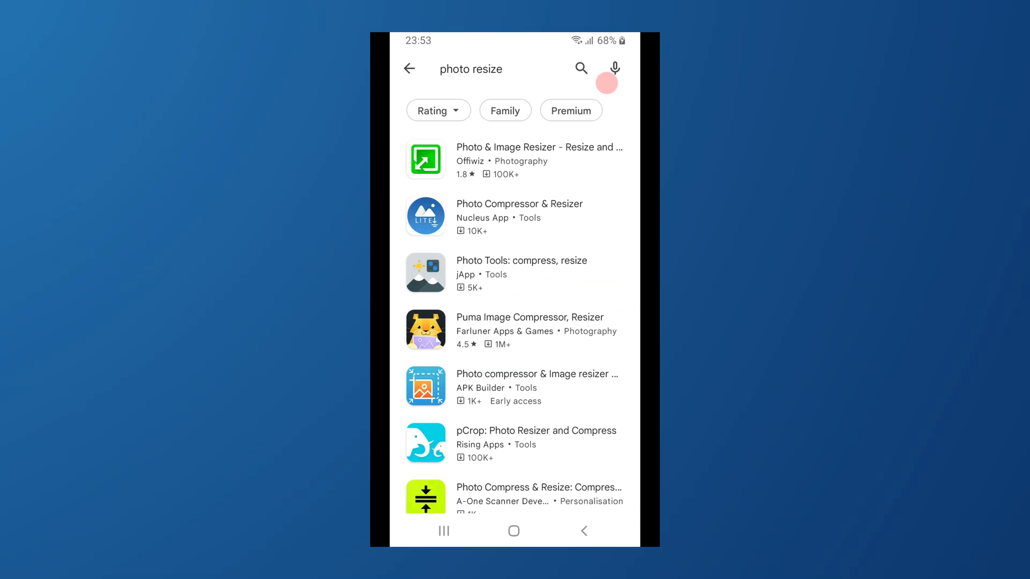
Load image1.jpeg from Pictures into Repairit's Photo Repair list
{"action": "scroll", "scroll_direction": "down", "scroll_amount": 3}
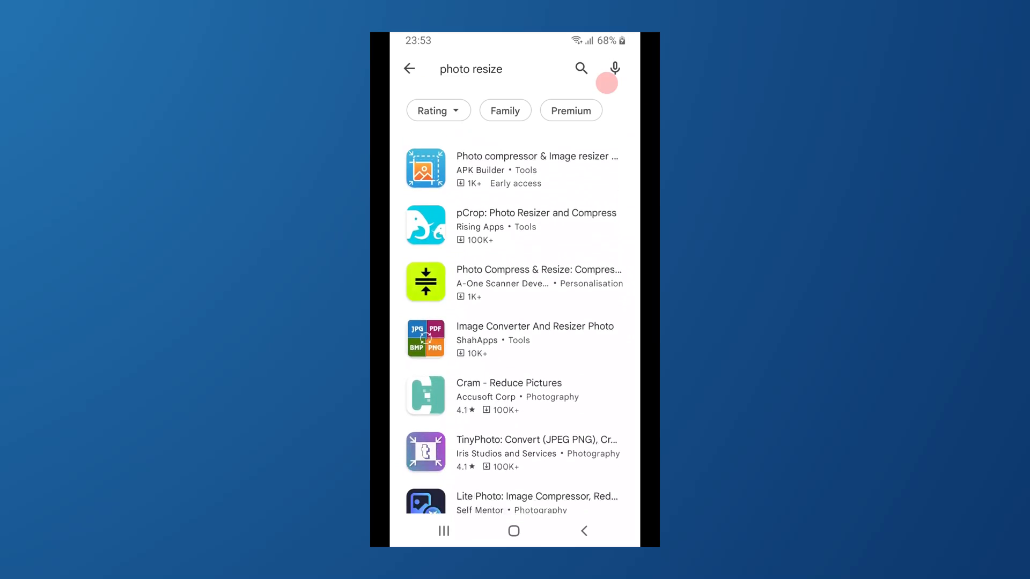
{"action": "scroll", "scroll_direction": "down", "scroll_amount": 3}
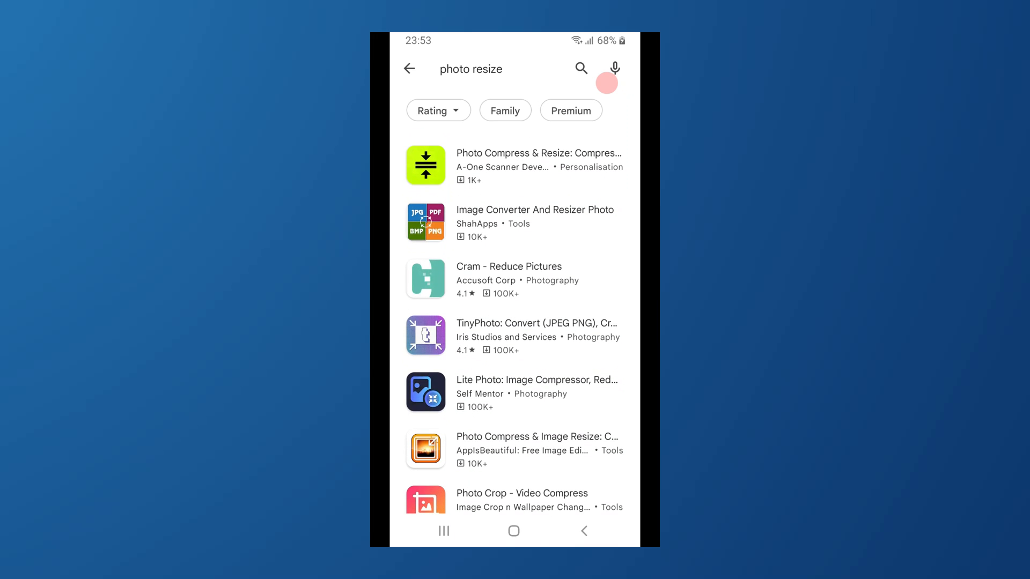
{"action": "scroll", "scroll_direction": "down", "scroll_amount": 3}
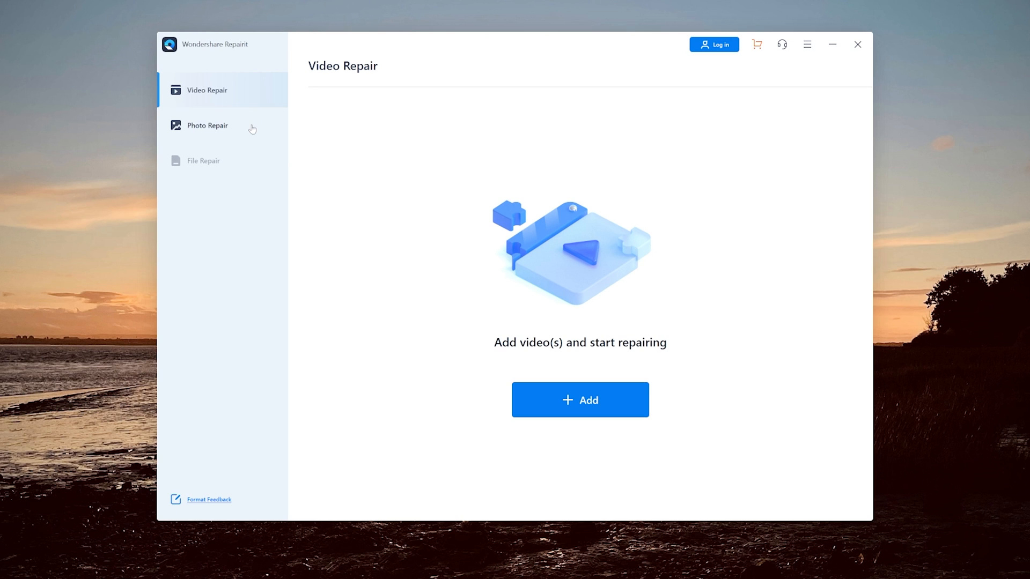
{"action": "left_click", "coordinate": [207, 126]}
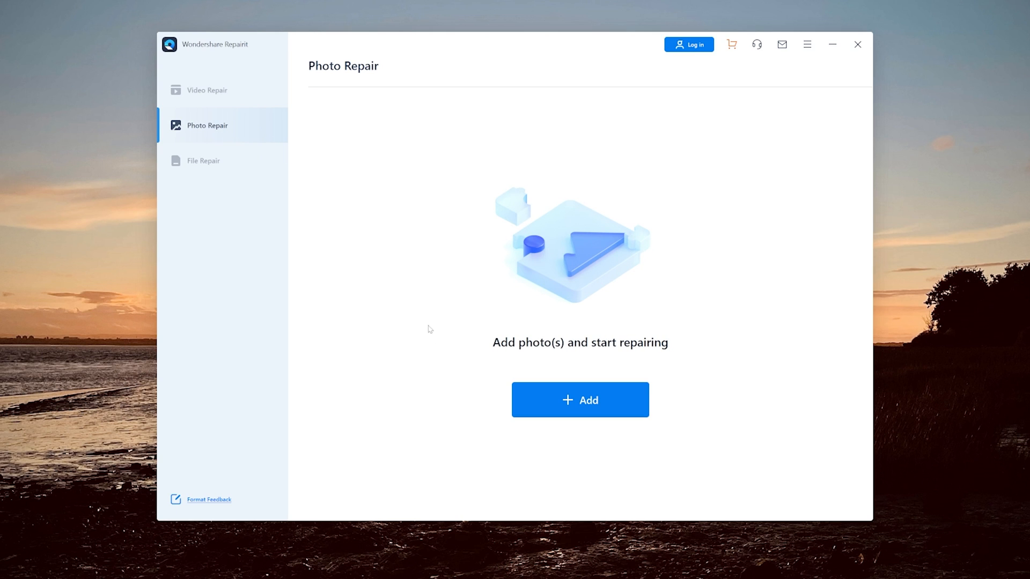
{"action": "left_click", "coordinate": [580, 400]}
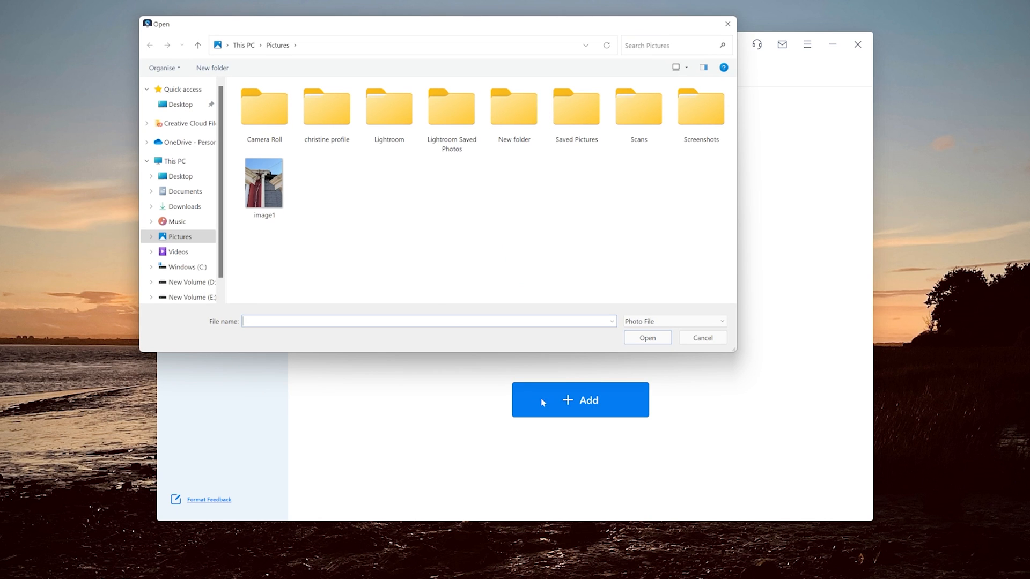
{"action": "left_click", "coordinate": [264, 180]}
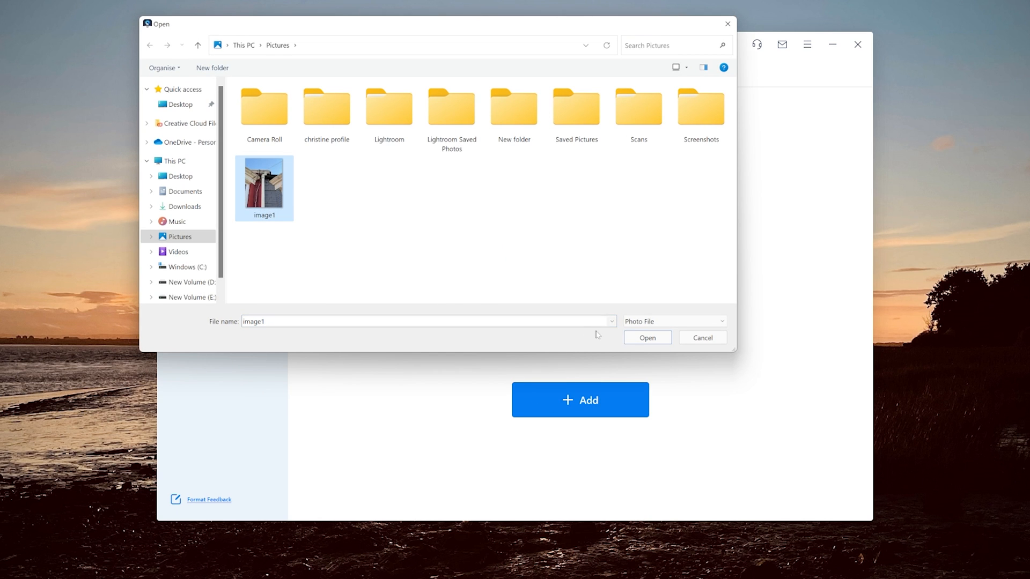
{"action": "left_click", "coordinate": [646, 337]}
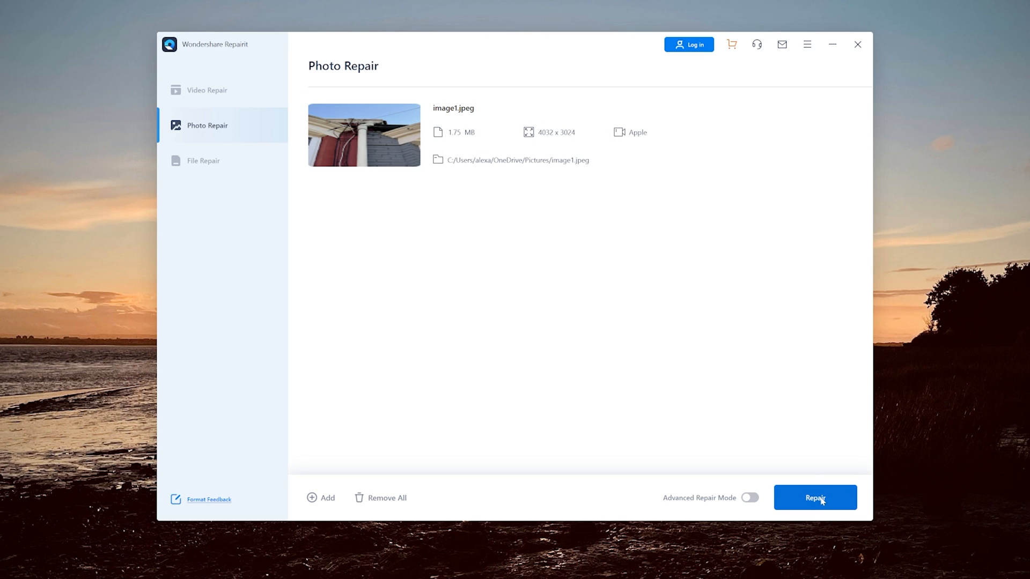
Repair image1.jpeg, acknowledge the success message, and open the two results for preview
{"action": "left_click", "coordinate": [814, 497]}
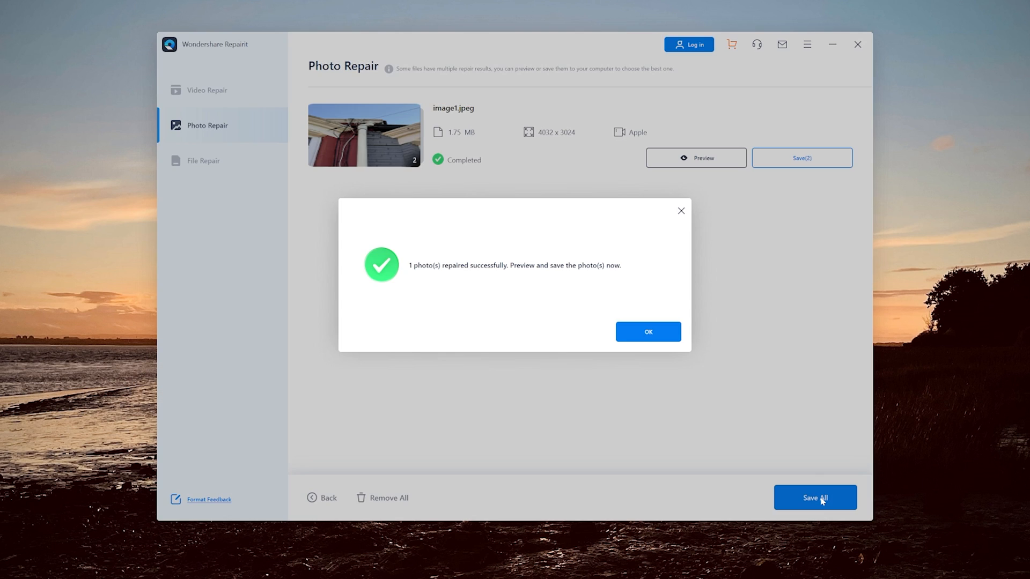
{"action": "mouse_move", "coordinate": [707, 395]}
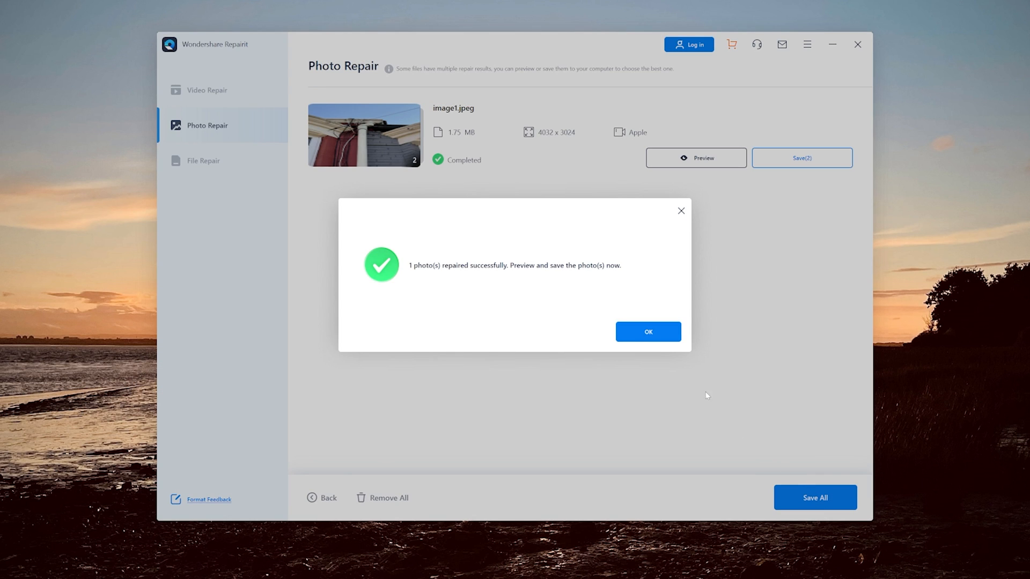
{"action": "left_click", "coordinate": [646, 331]}
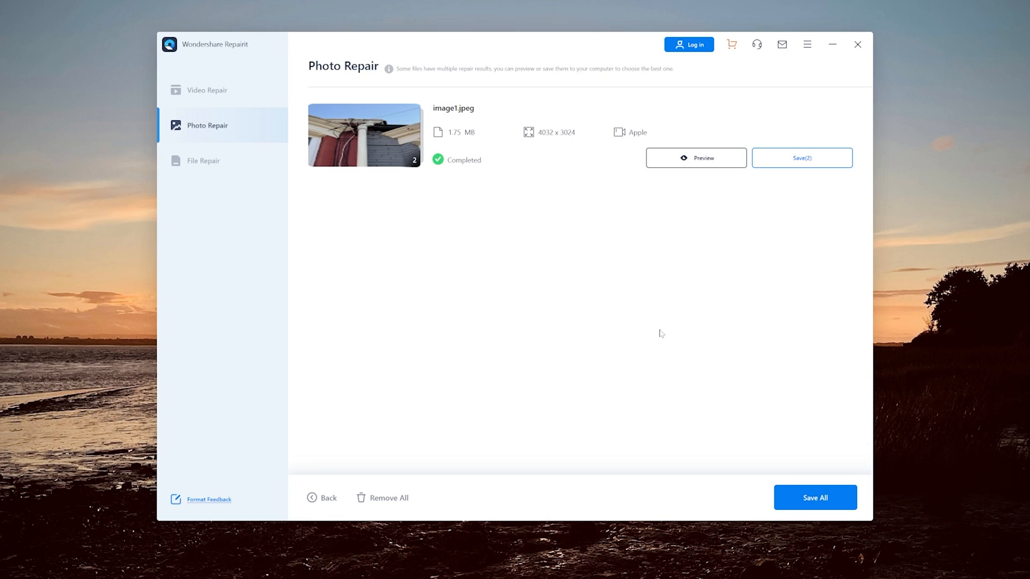
{"action": "left_click", "coordinate": [695, 157]}
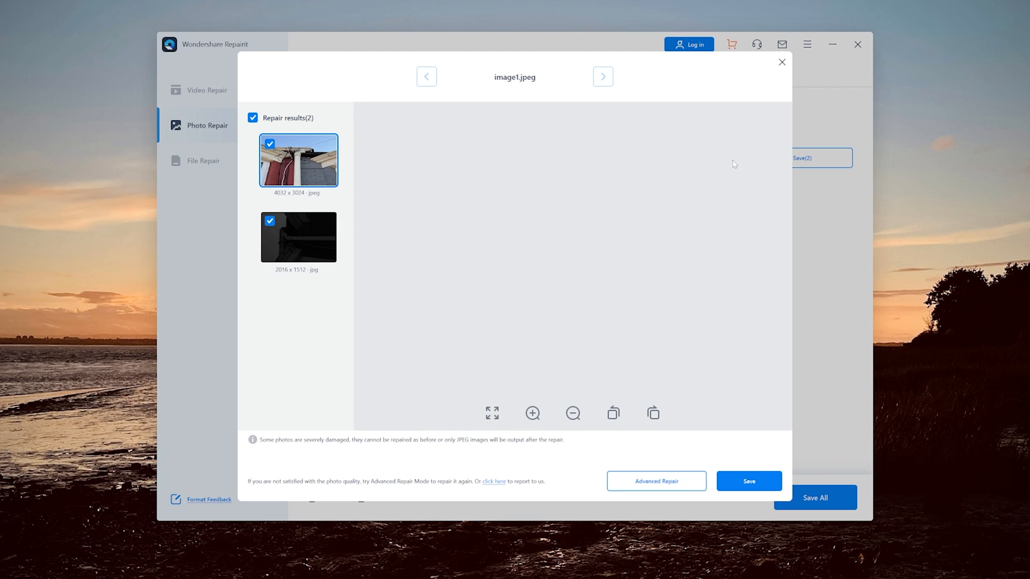
Show the first repaired version of image1.jpeg with the house wall and drainpipe
{"action": "left_click", "coordinate": [297, 160]}
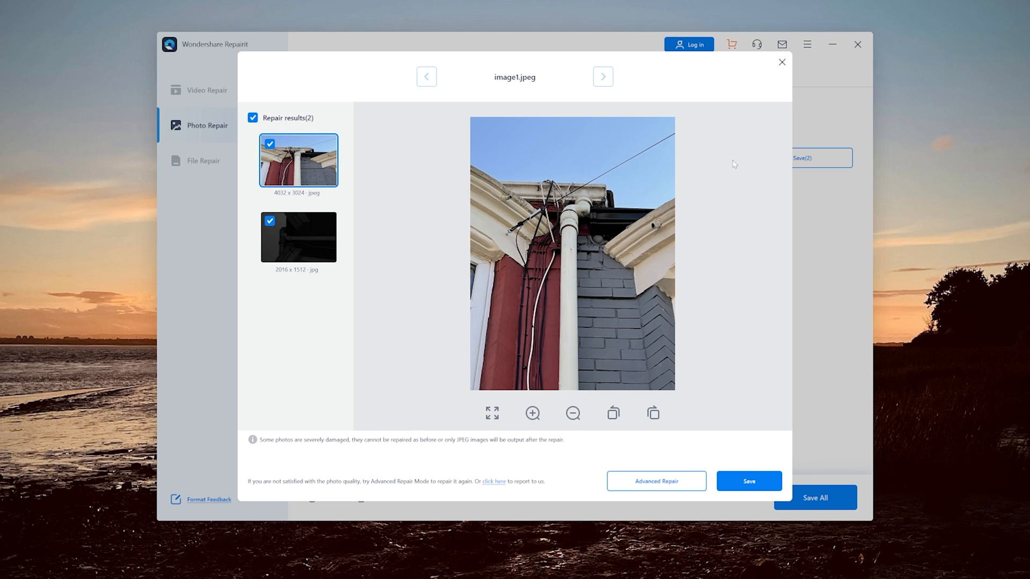
{"action": "mouse_move", "coordinate": [654, 452]}
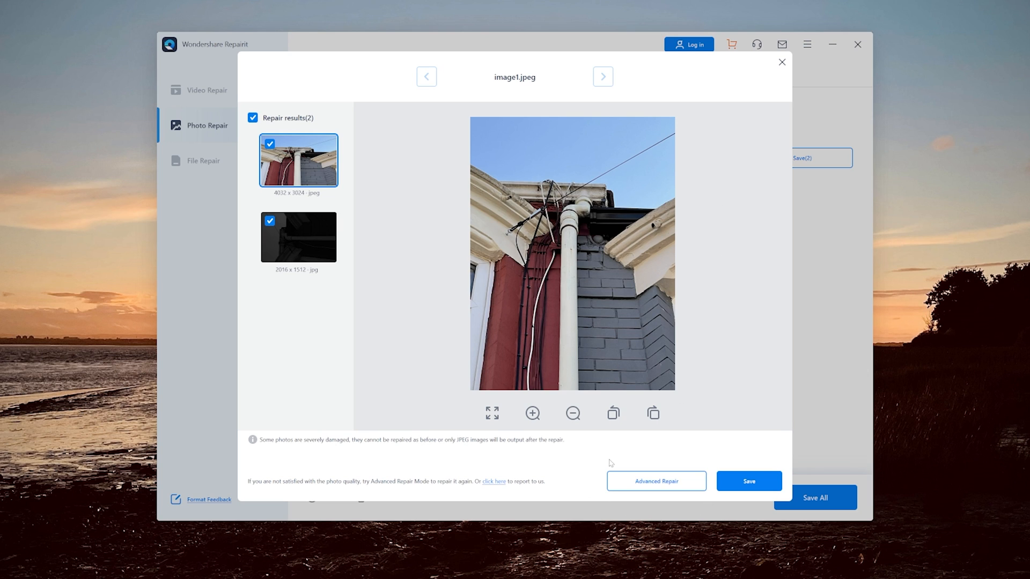
{"action": "mouse_move", "coordinate": [748, 492]}
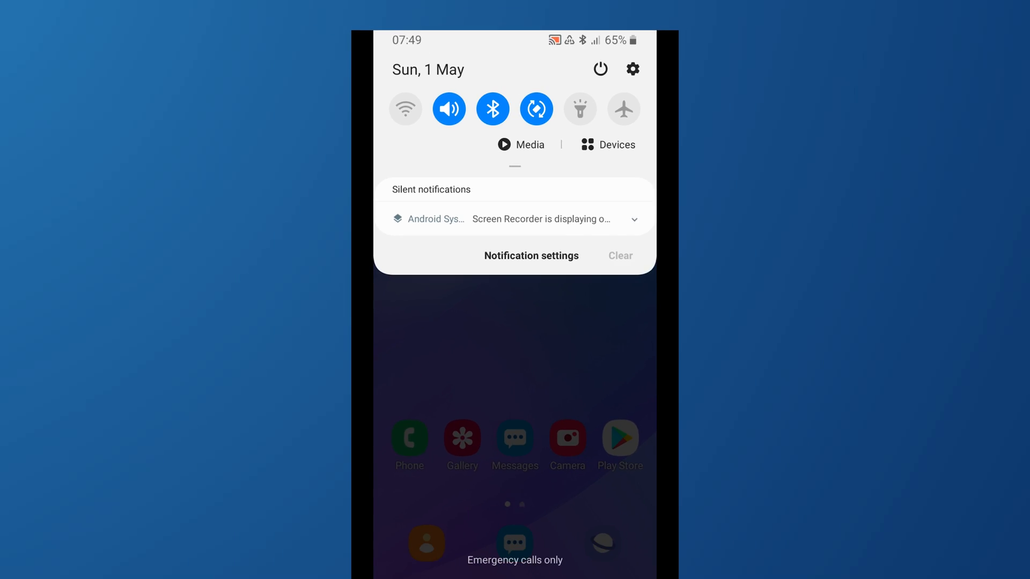
Close the notification shade to reveal the Gallery's Albums tab
{"action": "left_click", "coordinate": [598, 68]}
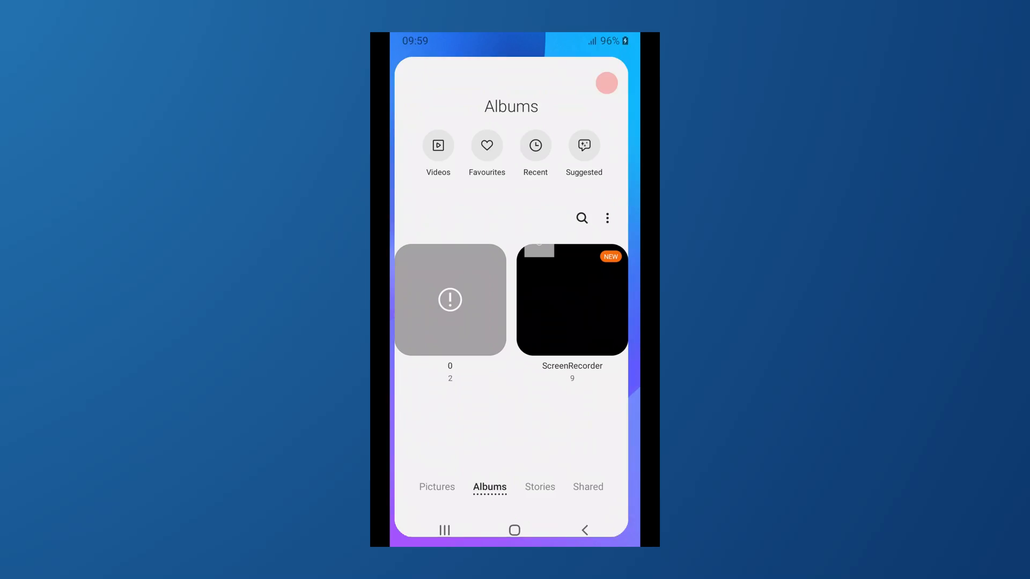
Open album 0's unsupported image and show its details, revealing a homemade-cake .svg file
{"action": "left_click", "coordinate": [450, 300]}
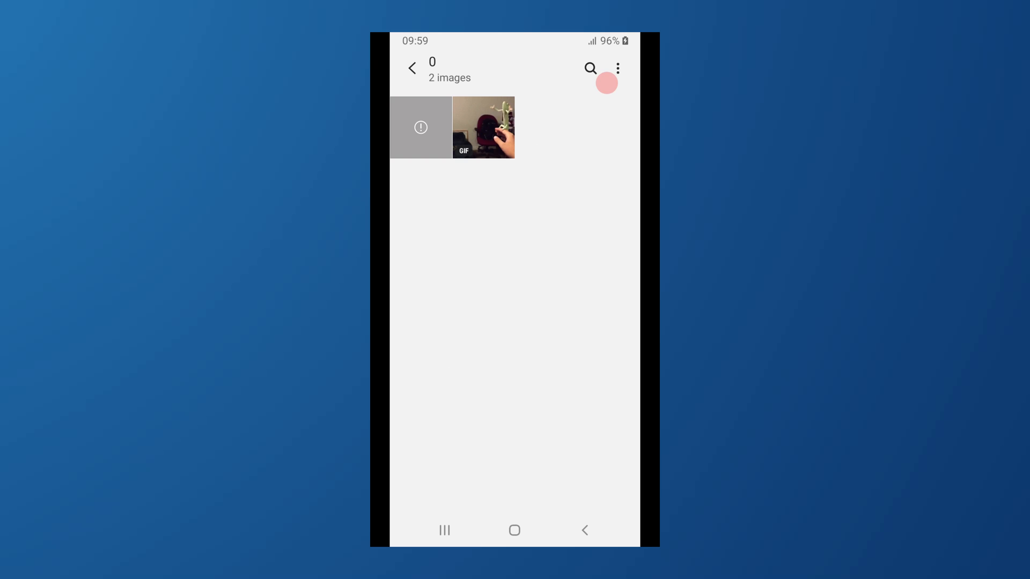
{"action": "left_click", "coordinate": [421, 128]}
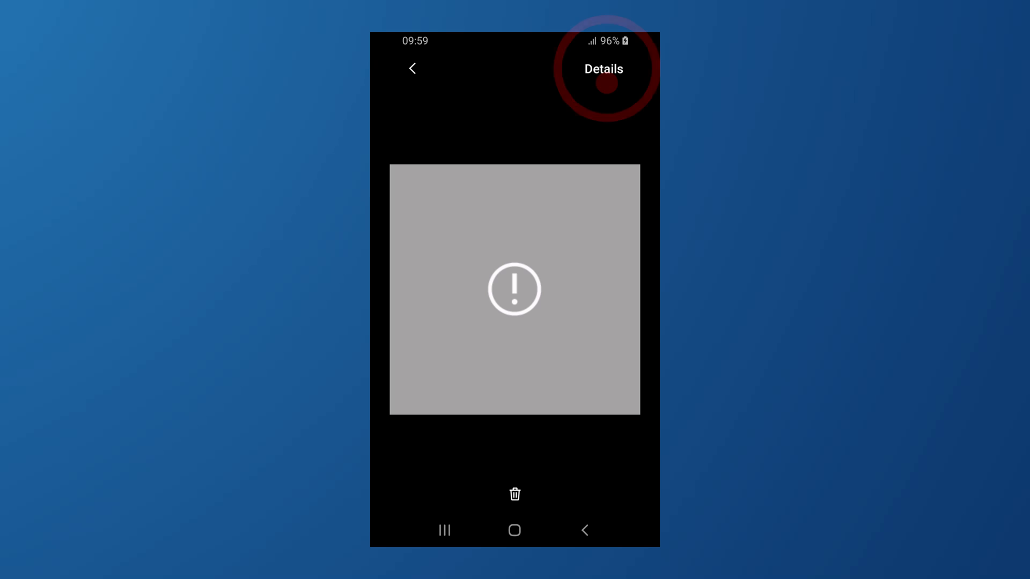
{"action": "left_click", "coordinate": [606, 69]}
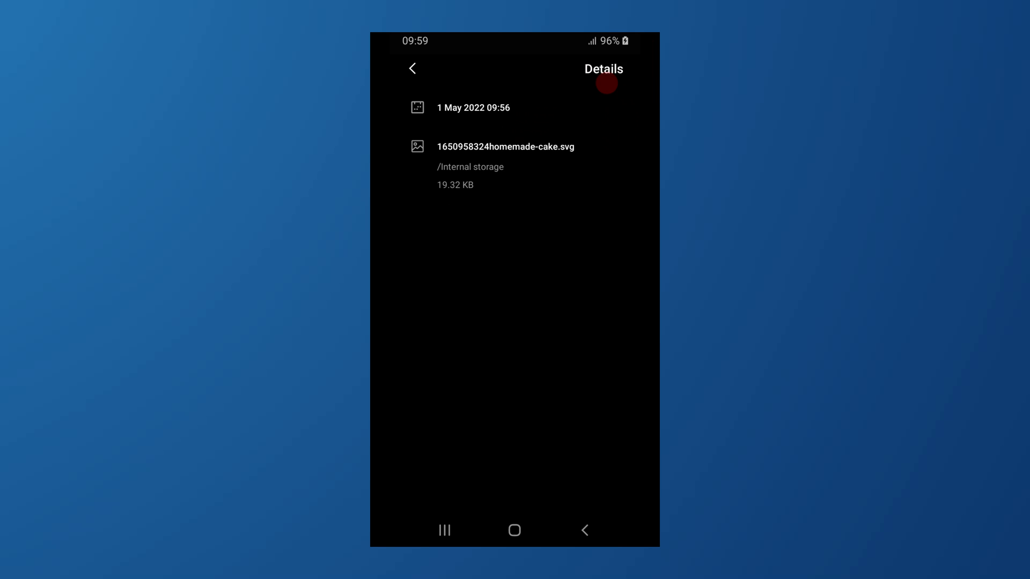